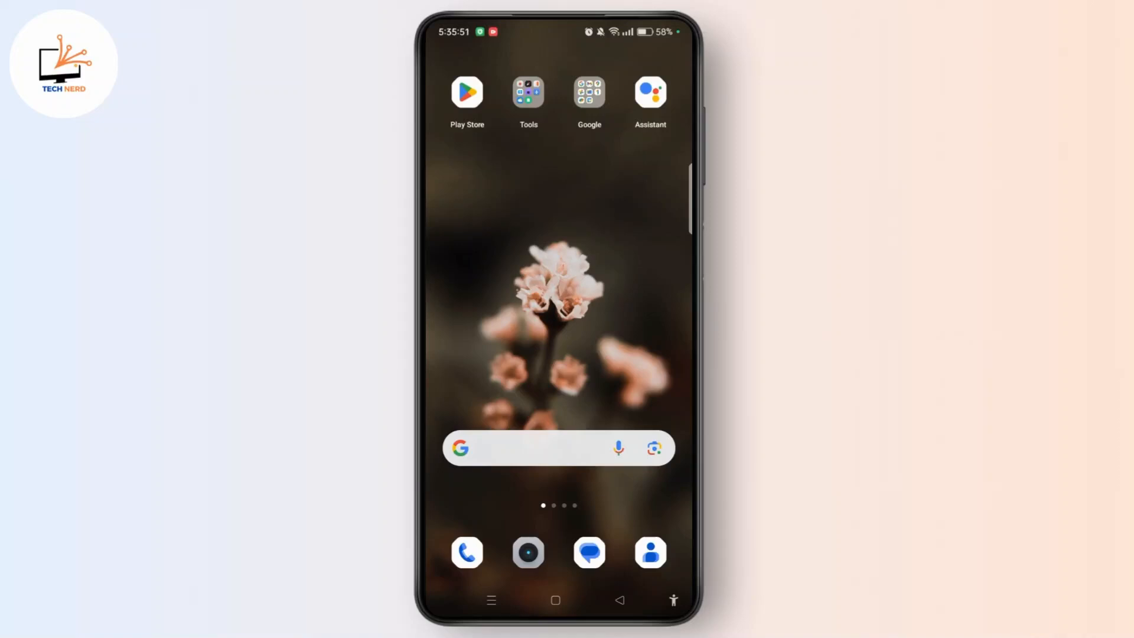
Launch the Play Store and rerun the 'doordash-dasher' search from search history
click(466, 92)
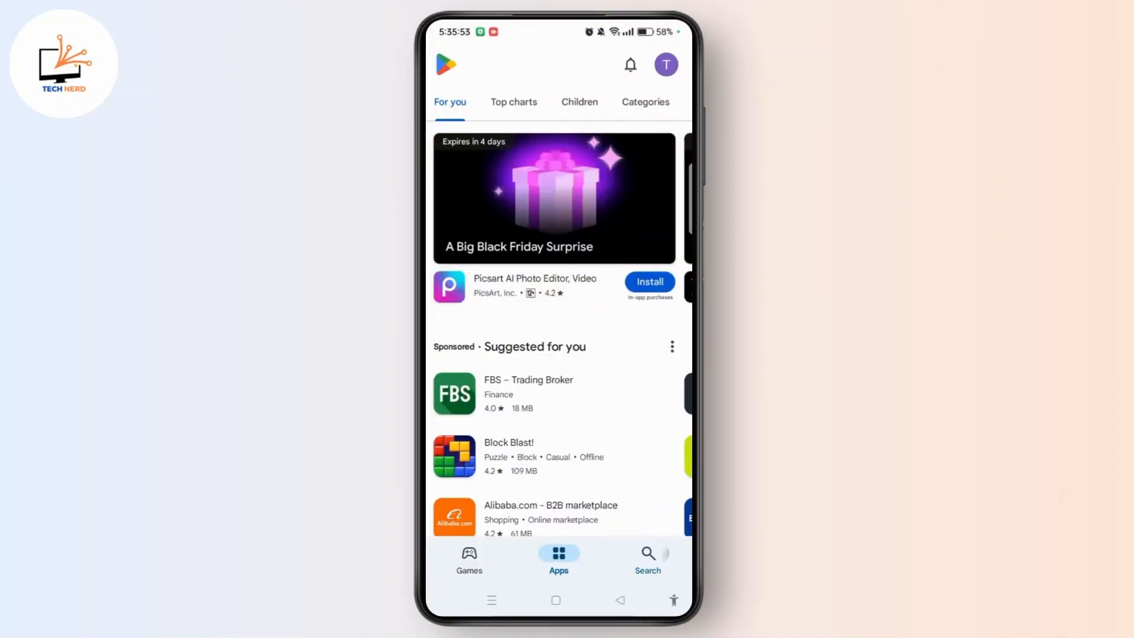
click(646, 557)
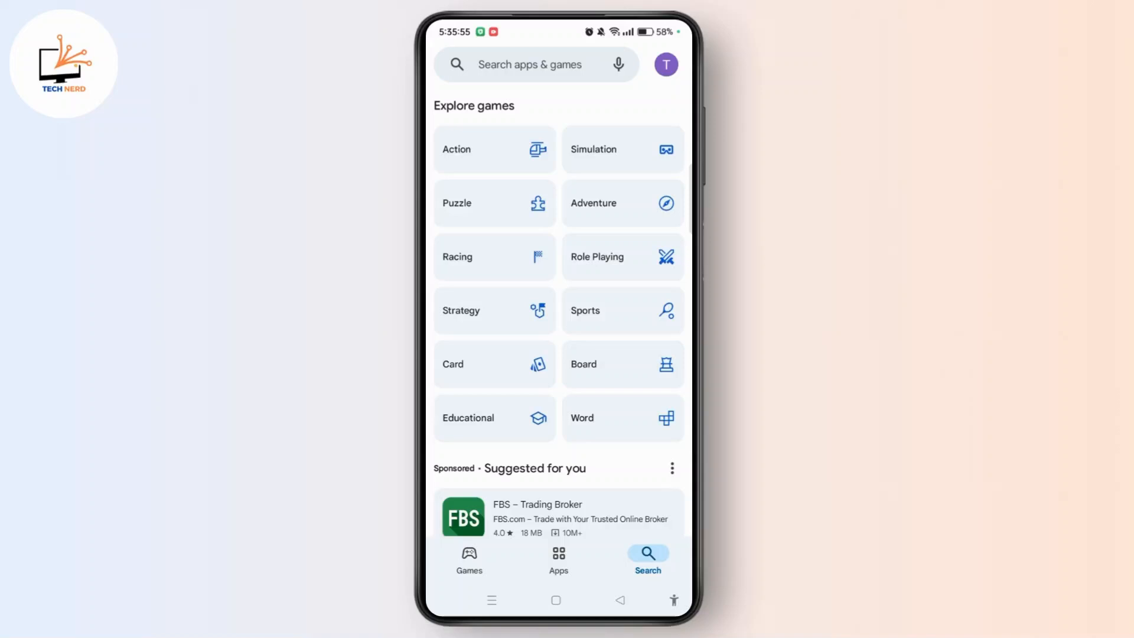
click(531, 65)
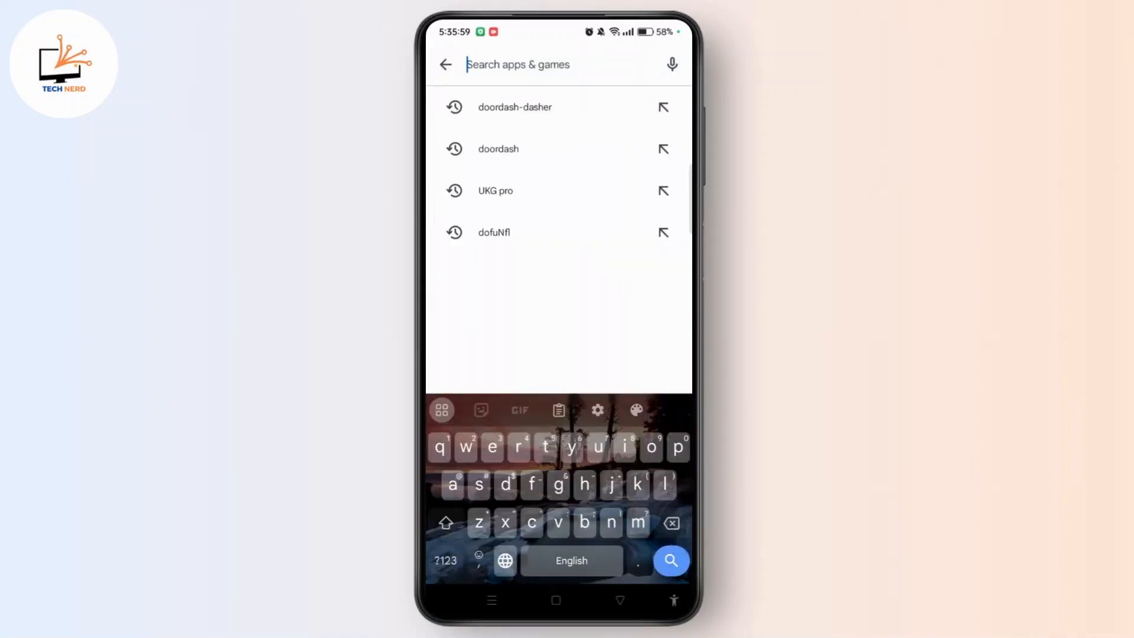
click(515, 106)
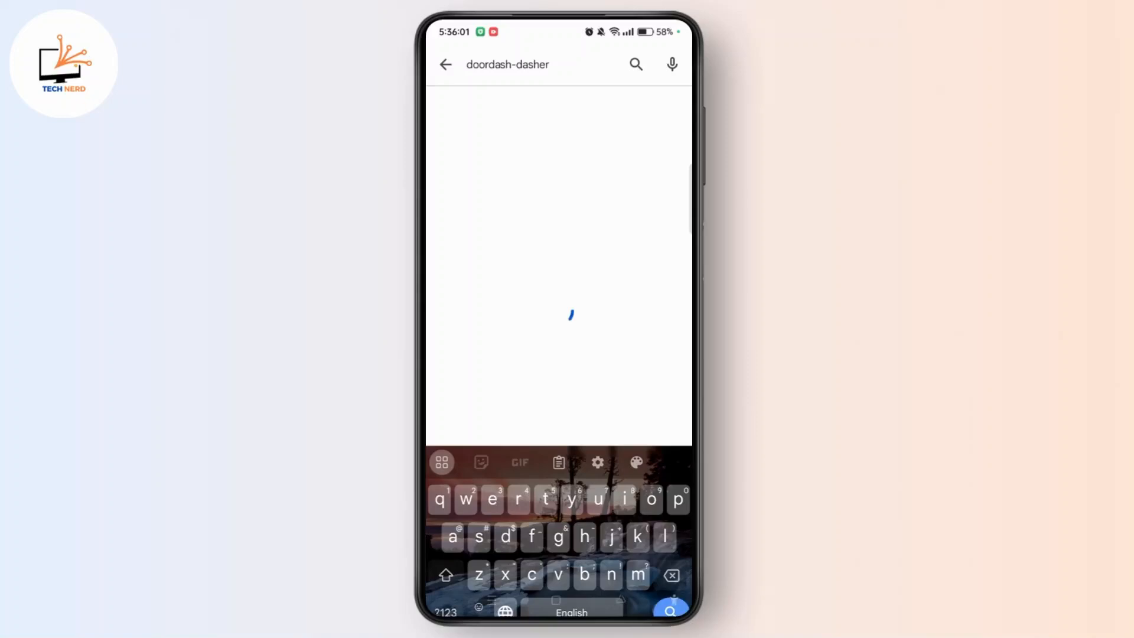